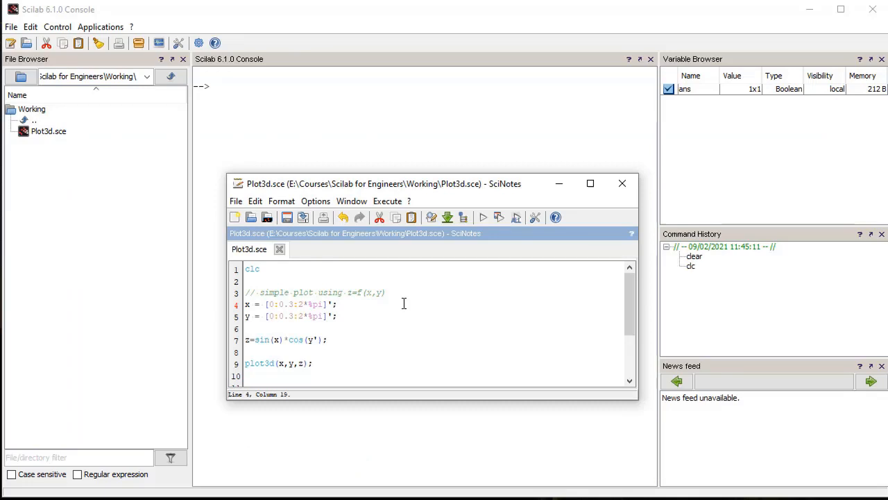
{"action": "mouse_move", "coordinate": [434, 278]}
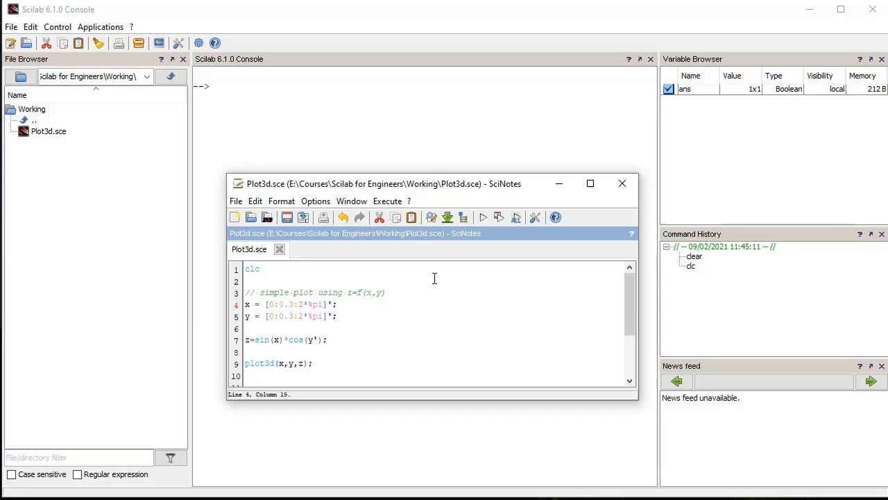
Run Plot3d.sce and rotate the resulting blue sin(x)·cos(y) surface plot.
{"action": "left_click", "coordinate": [483, 217]}
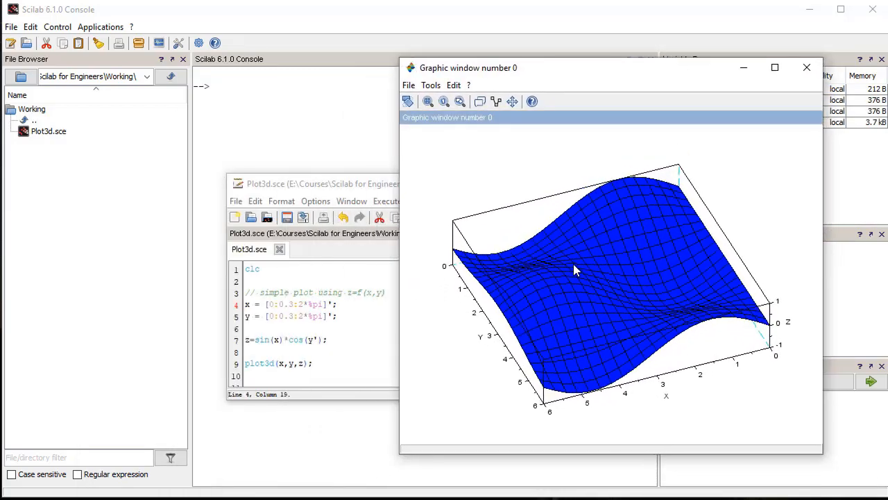
{"action": "left_click_drag", "start_coordinate": [576, 271], "coordinate": [701, 298]}
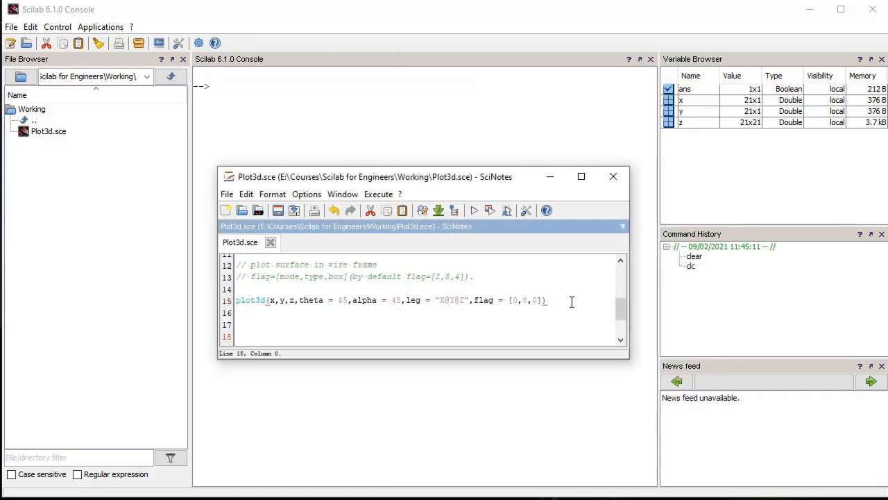
{"action": "left_click", "coordinate": [548, 299]}
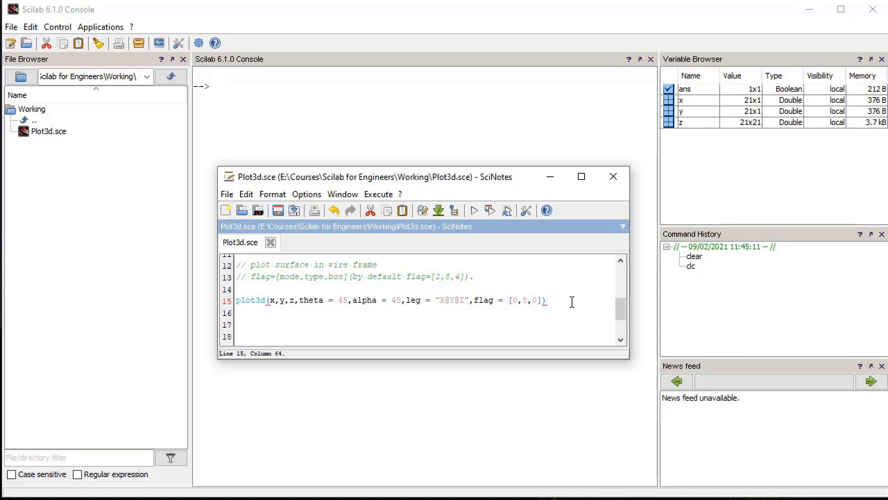
Run the script and rotate the black wireframe surface with X, Y, Z labels.
{"action": "left_click", "coordinate": [475, 211]}
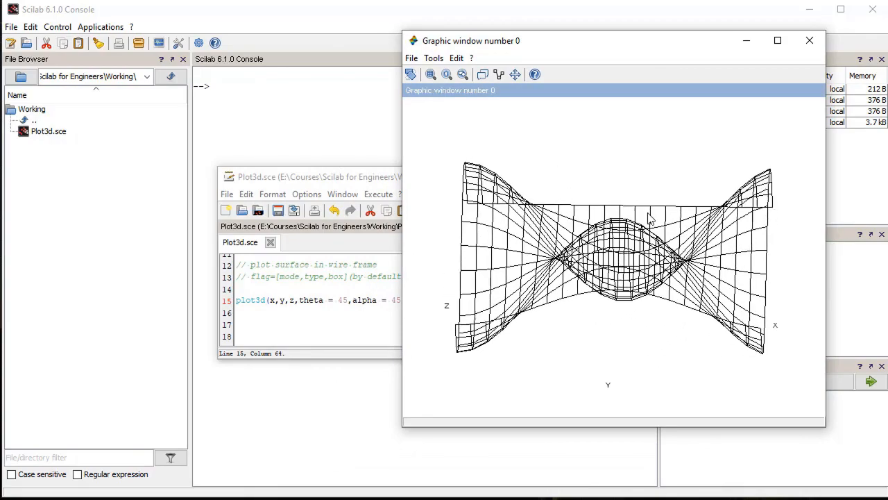
{"action": "left_click_drag", "start_coordinate": [649, 215], "coordinate": [569, 340]}
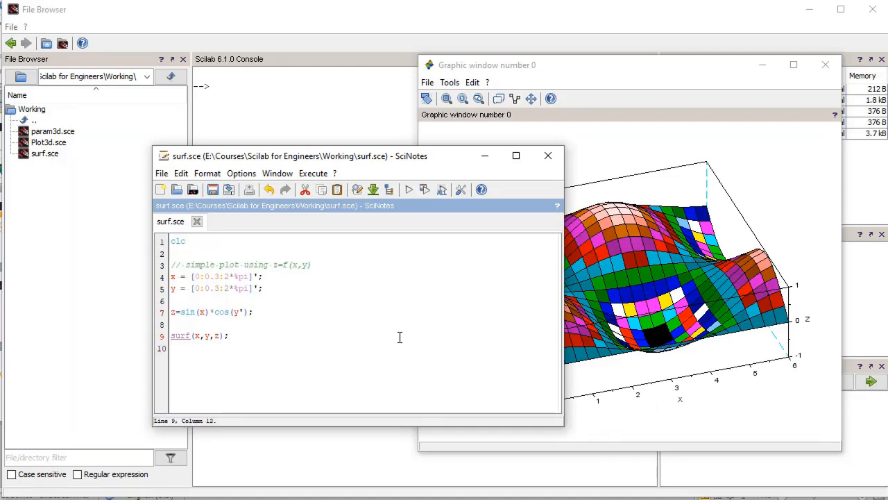
{"action": "mouse_move", "coordinate": [444, 310]}
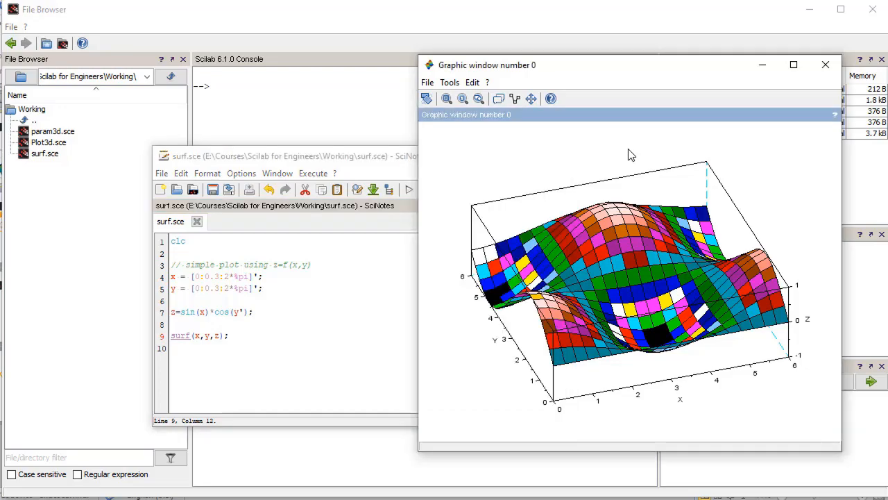
Rotate the multicoloured faceted sin(x)·cos(y) surface plot to inspect it.
{"action": "left_click_drag", "start_coordinate": [628, 154], "coordinate": [600, 326]}
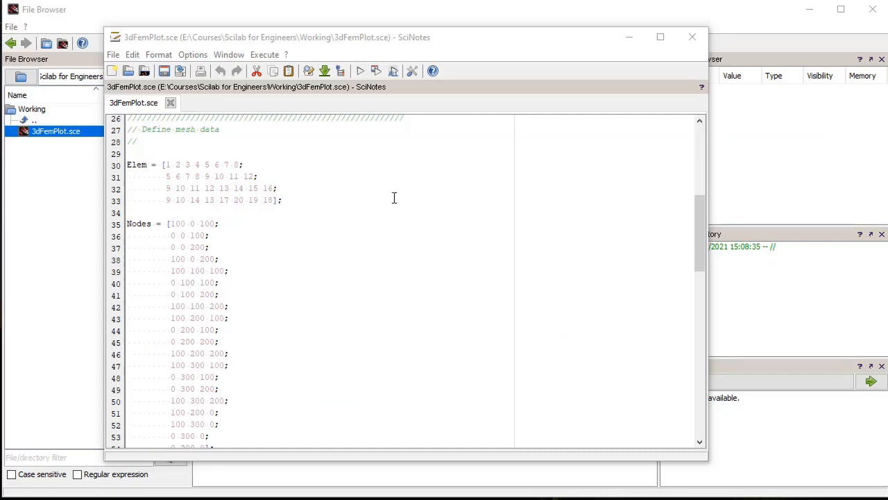
Point out the second element's node numbers, then scroll down to ResVec.
{"action": "left_click", "coordinate": [257, 175]}
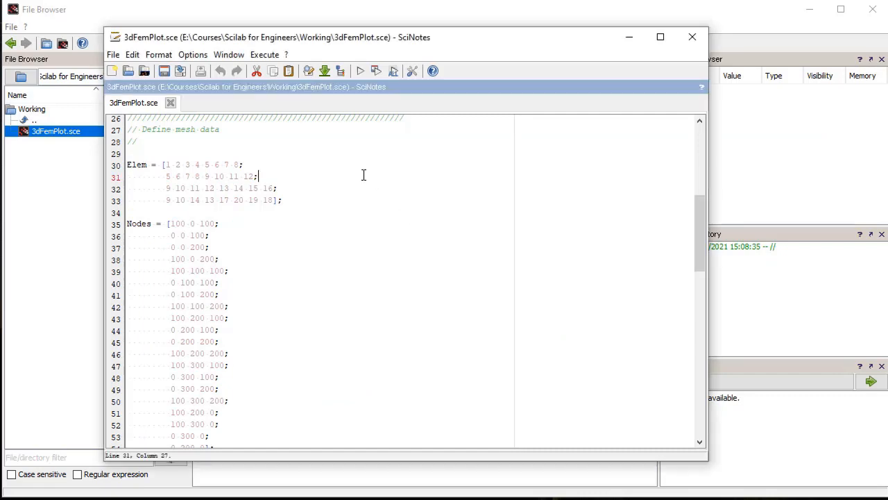
{"action": "mouse_move", "coordinate": [375, 187]}
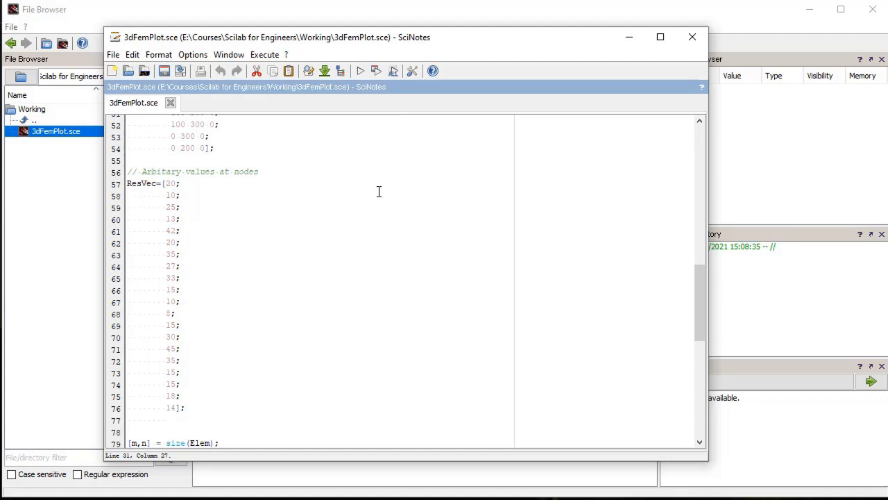
{"action": "scroll", "scroll_direction": "down", "scroll_amount": 3}
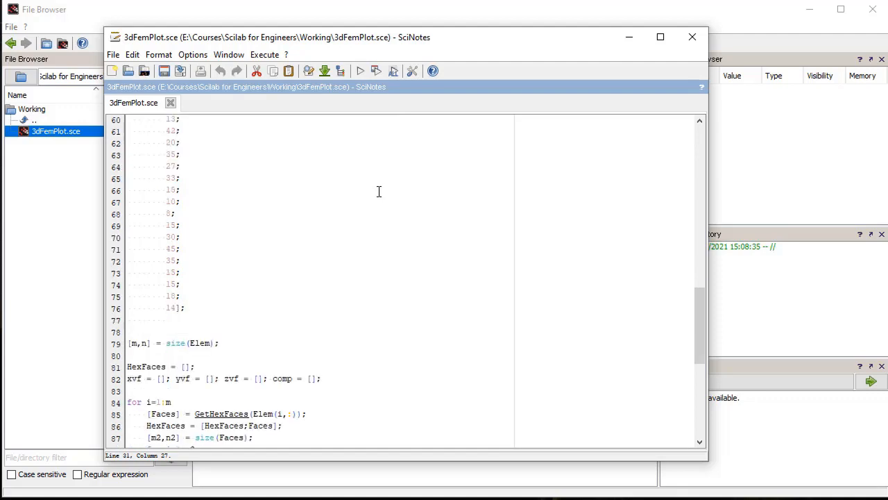
Scroll to the script's end showing plot3d, jetcolormap and colorbar calls.
{"action": "scroll", "scroll_direction": "down", "scroll_amount": 3}
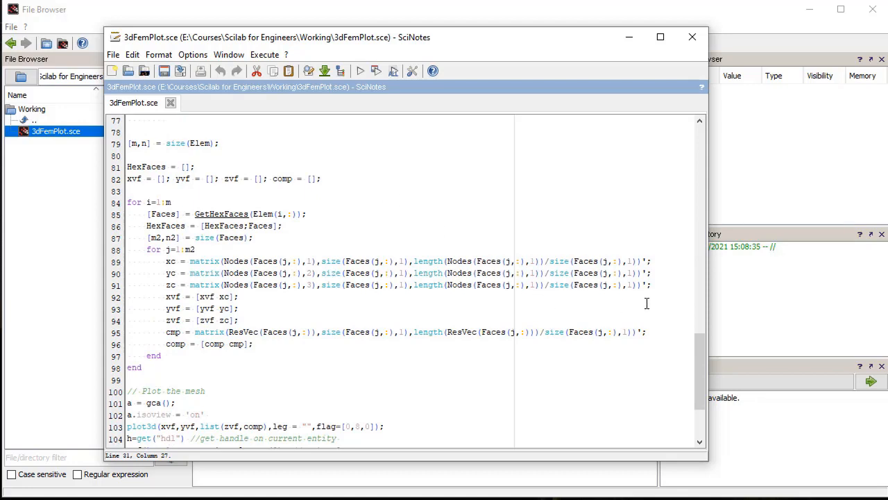
{"action": "mouse_move", "coordinate": [660, 303]}
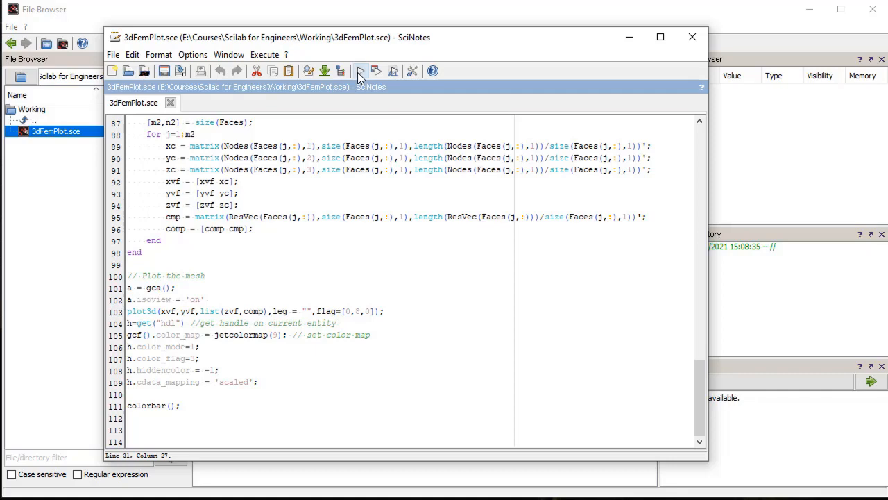
Run 3dFemPlot.sce and rotate the jet-coloured L-shaped mesh from several angles.
{"action": "left_click", "coordinate": [361, 70]}
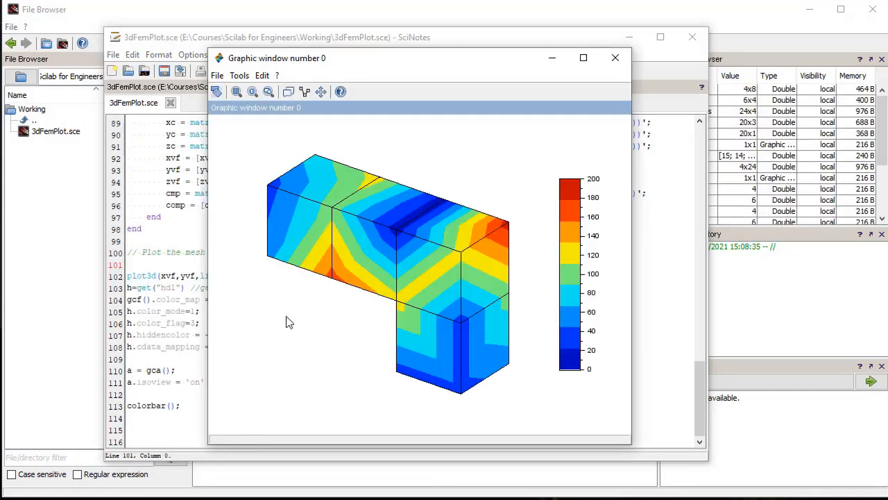
{"action": "left_click_drag", "start_coordinate": [290, 322], "coordinate": [530, 264]}
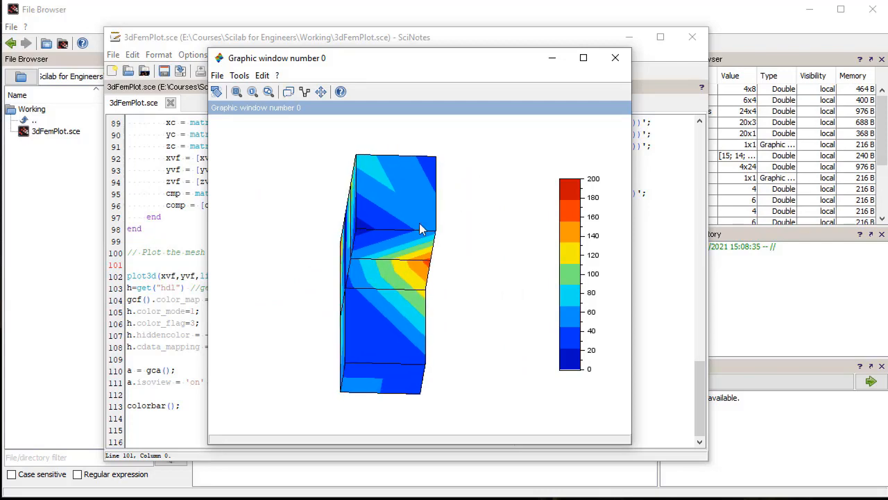
{"action": "left_click_drag", "start_coordinate": [420, 229], "coordinate": [311, 338]}
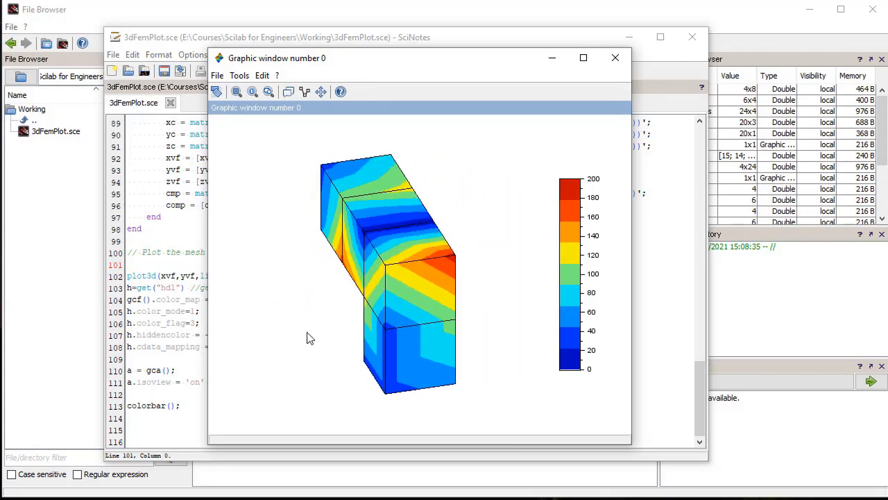
{"action": "left_click_drag", "start_coordinate": [310, 338], "coordinate": [444, 330]}
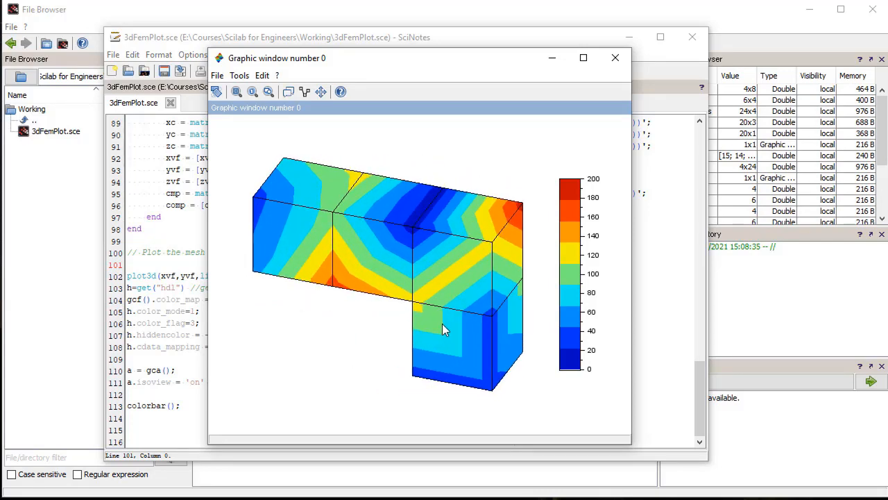
{"action": "left_click_drag", "start_coordinate": [444, 329], "coordinate": [271, 326]}
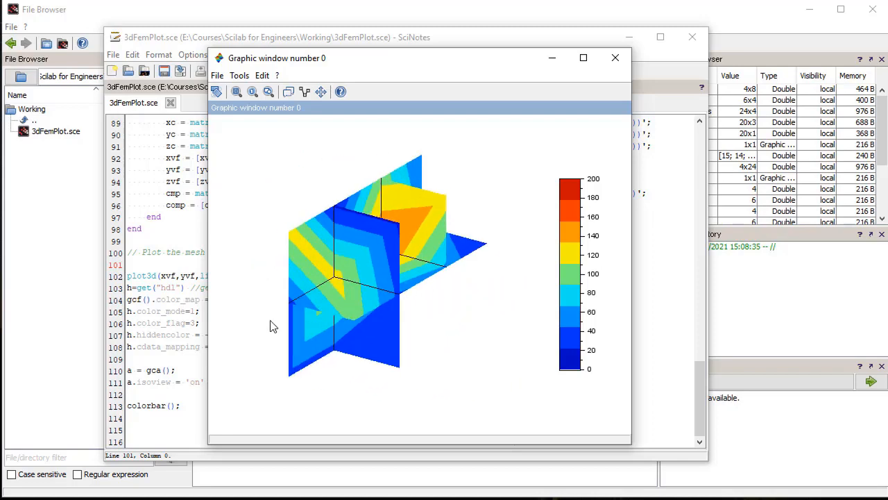
{"action": "left_click_drag", "start_coordinate": [271, 326], "coordinate": [375, 283]}
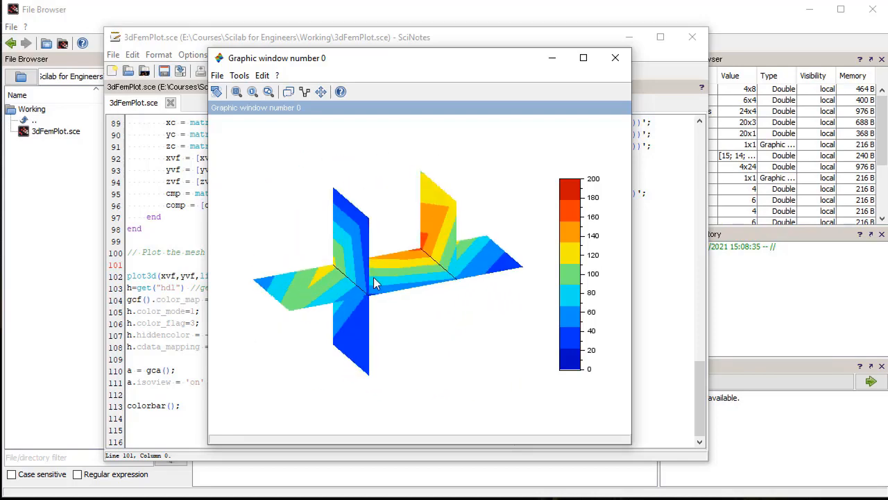
{"action": "left_click_drag", "start_coordinate": [374, 283], "coordinate": [474, 349]}
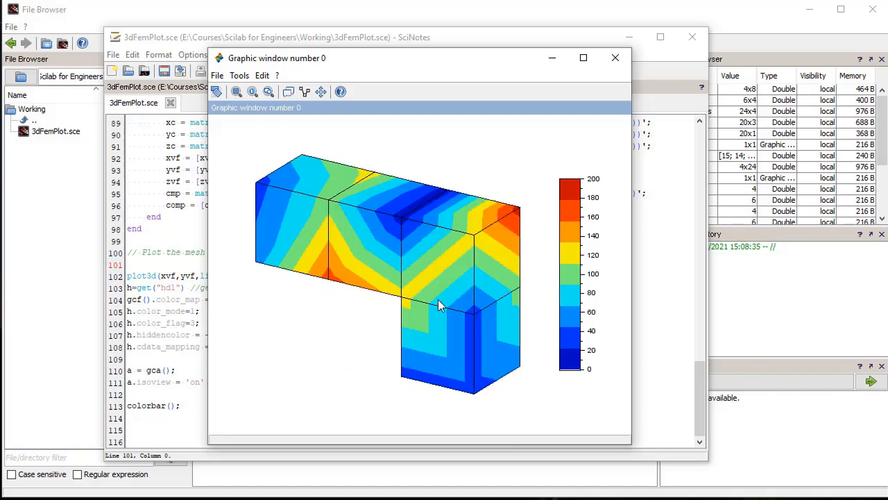
{"action": "left_click_drag", "start_coordinate": [437, 305], "coordinate": [468, 330]}
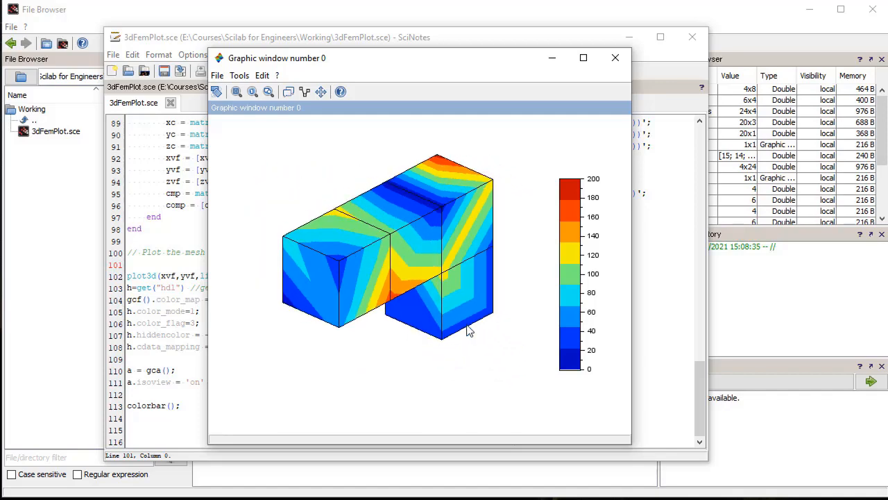